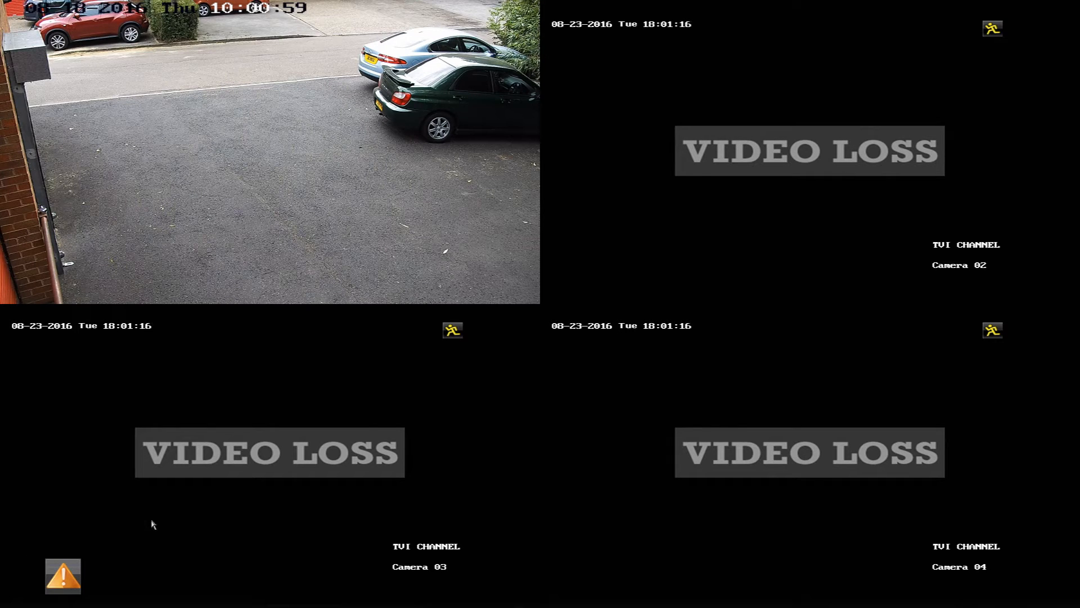
Log in as admin by entering the password on the on-screen keyboard
{"action": "left_click", "coordinate": [62, 576]}
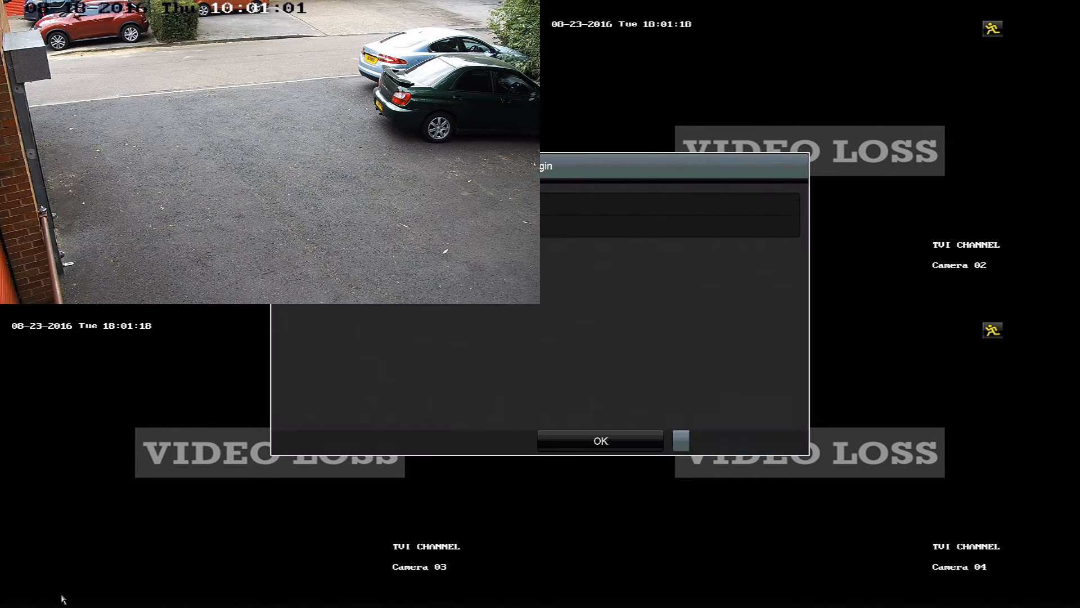
{"action": "left_click", "coordinate": [617, 226]}
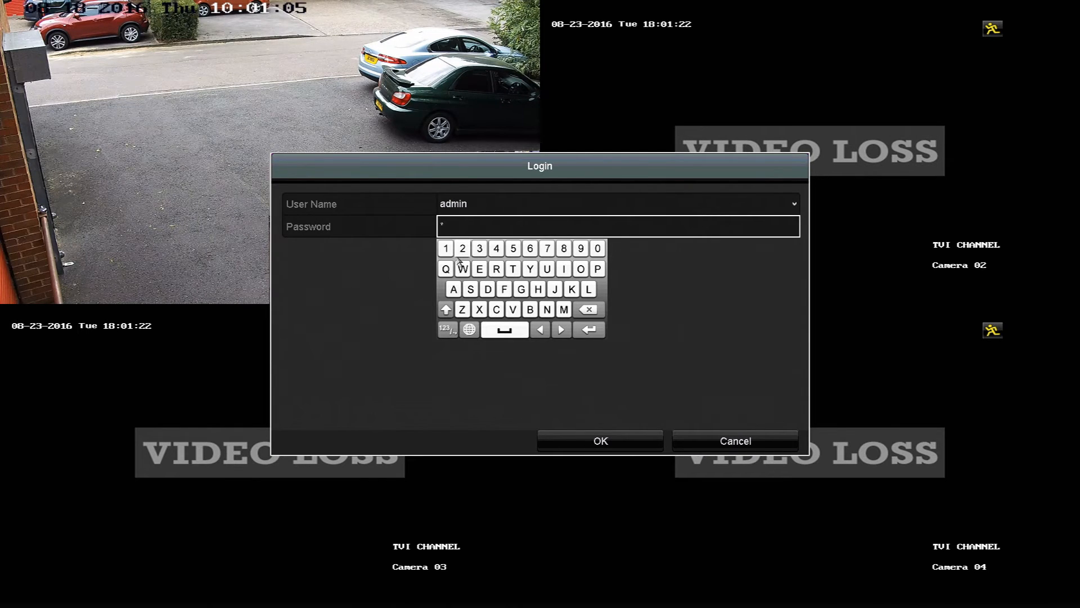
{"action": "left_click", "coordinate": [463, 248]}
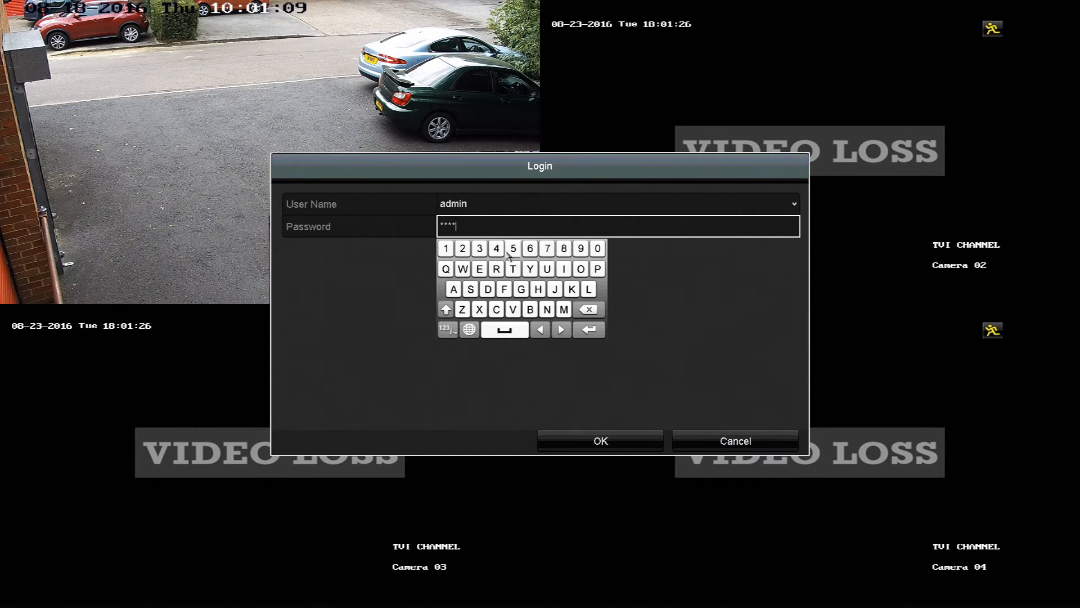
{"action": "left_click", "coordinate": [513, 248]}
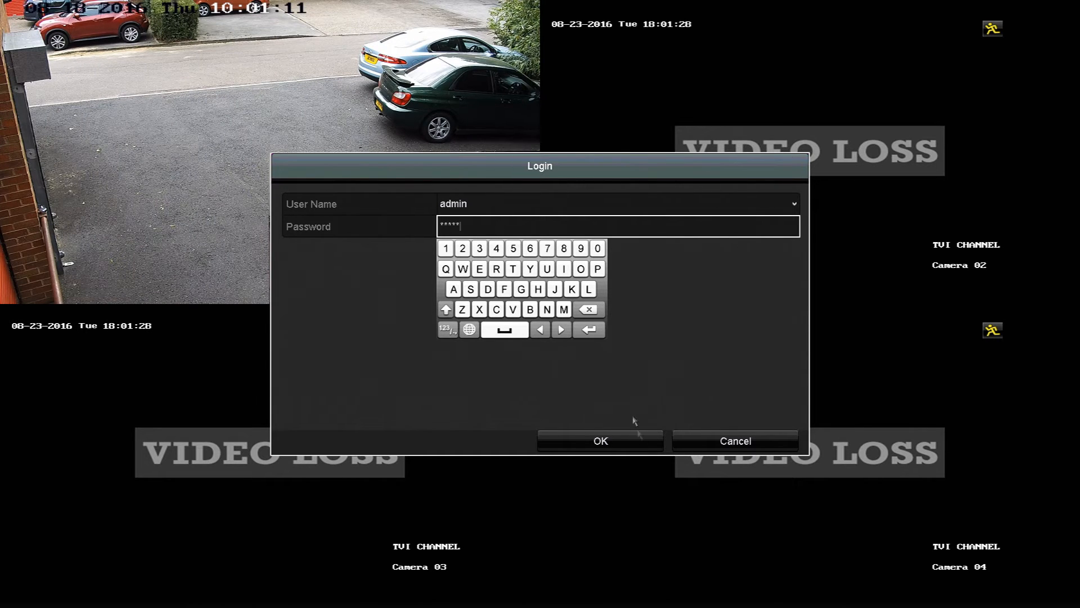
{"action": "mouse_move", "coordinate": [630, 453]}
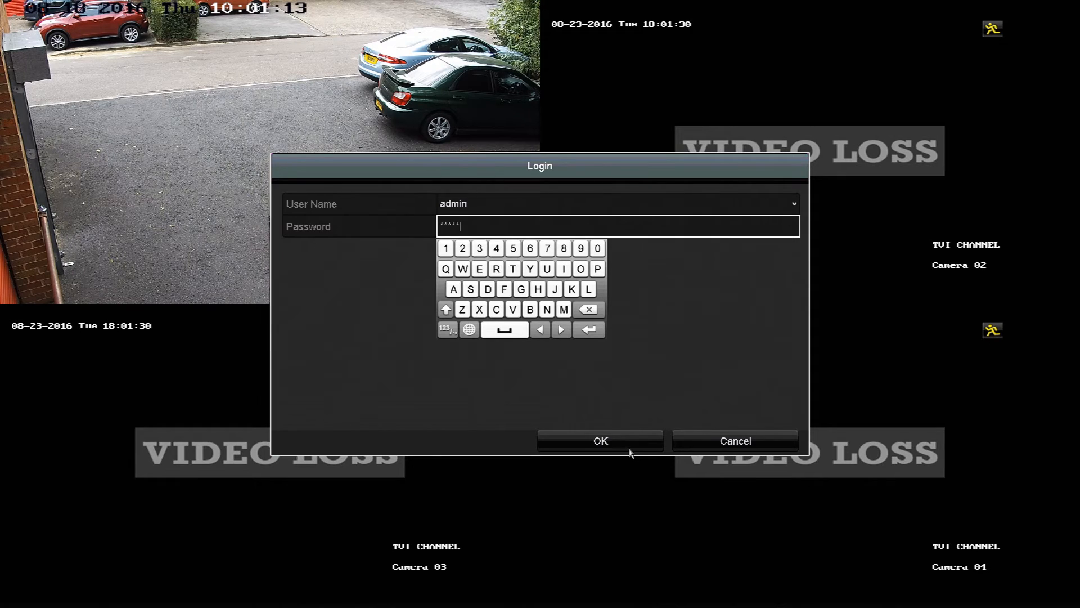
{"action": "left_click", "coordinate": [600, 442]}
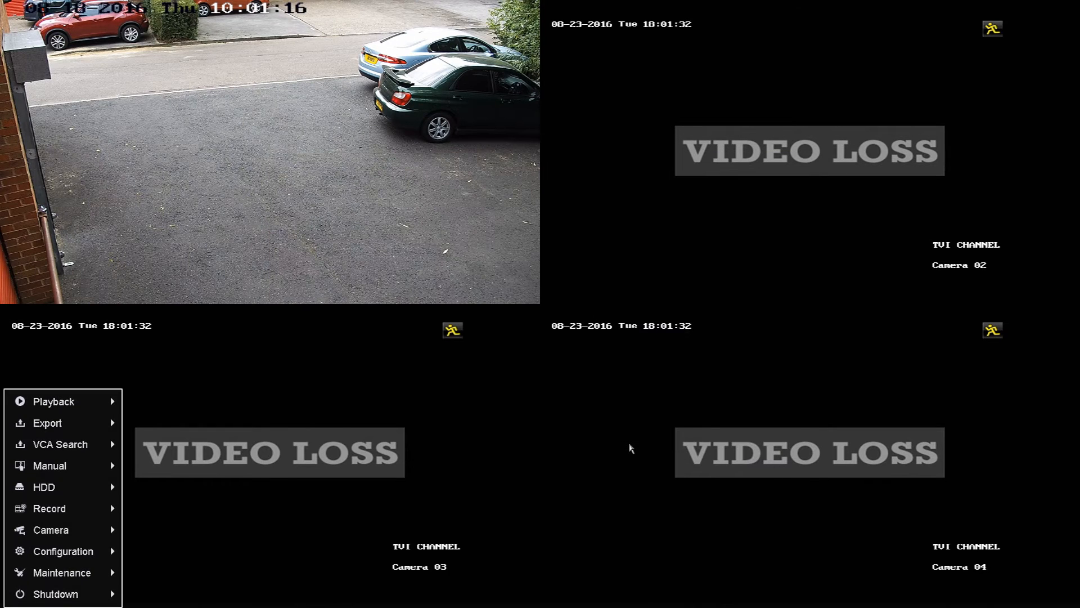
Go to Configuration > Live View and show the View tab's slot assignments
{"action": "left_click", "coordinate": [62, 551]}
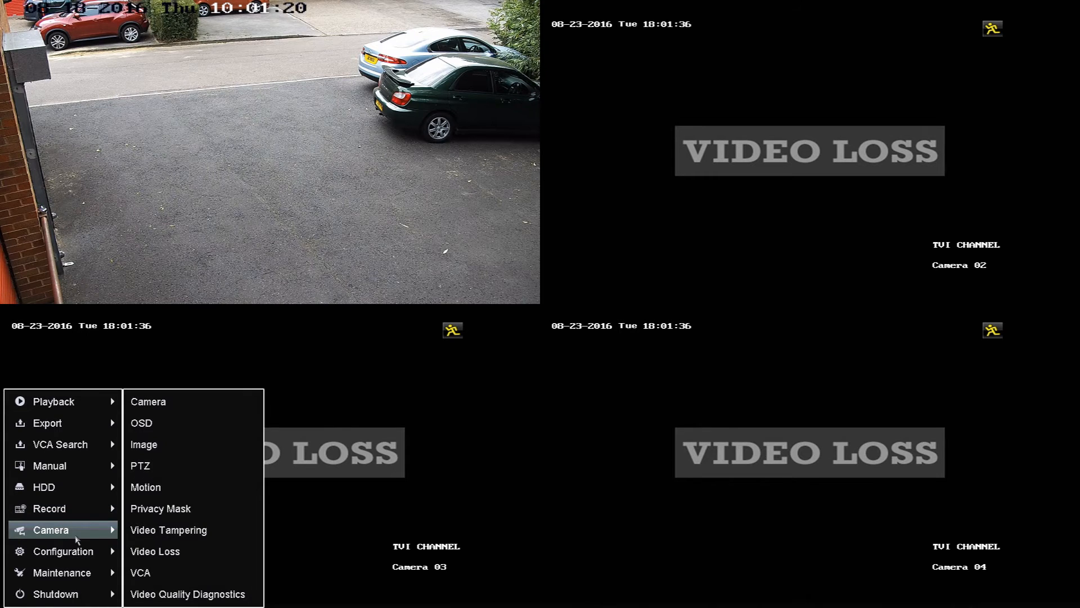
{"action": "left_click", "coordinate": [62, 550]}
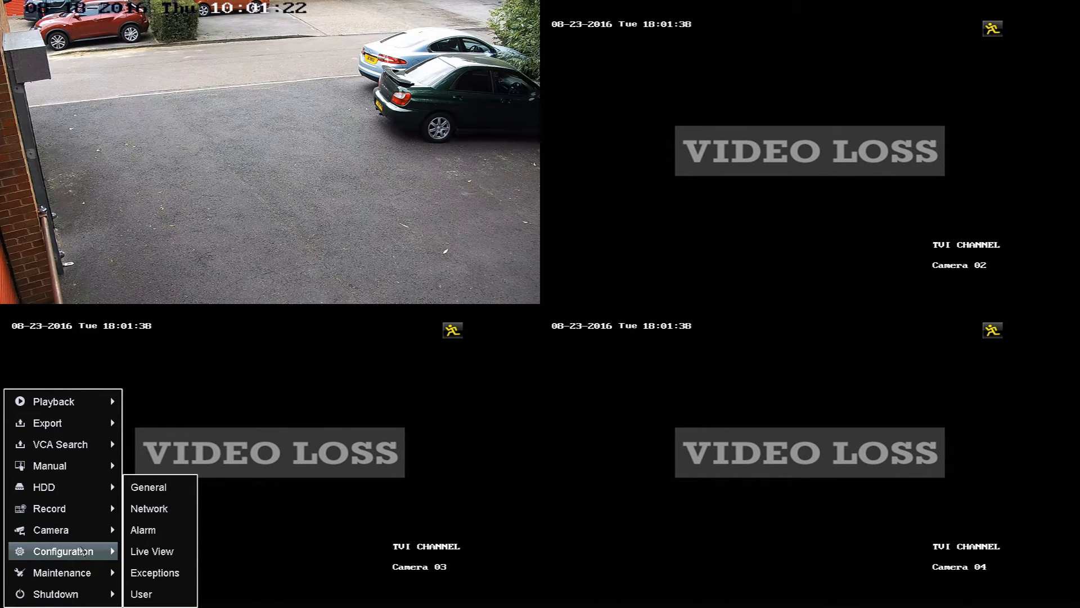
{"action": "left_click", "coordinate": [151, 550]}
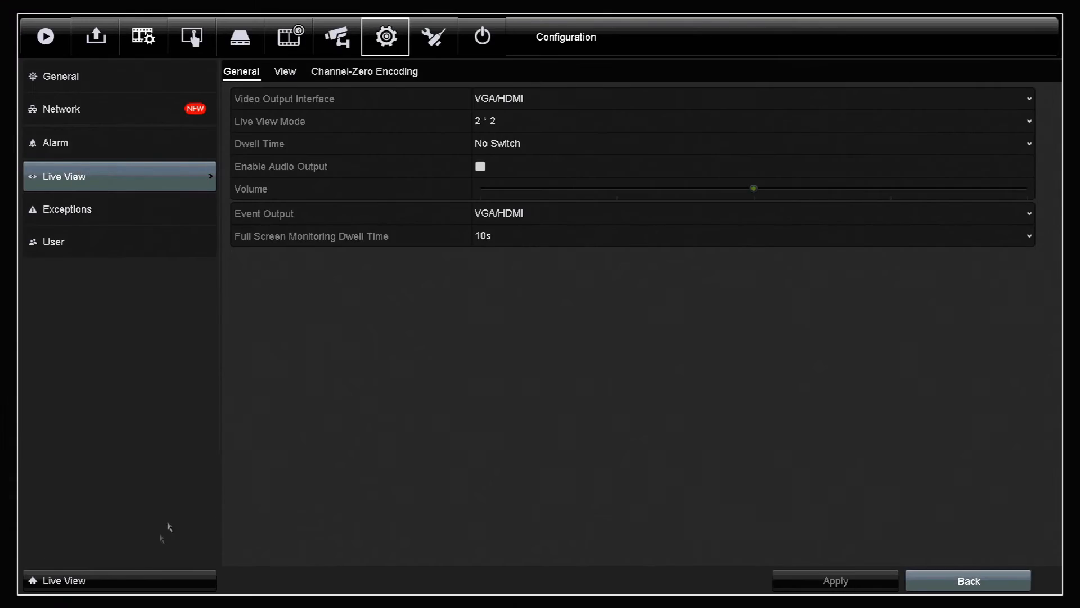
{"action": "mouse_move", "coordinate": [331, 140]}
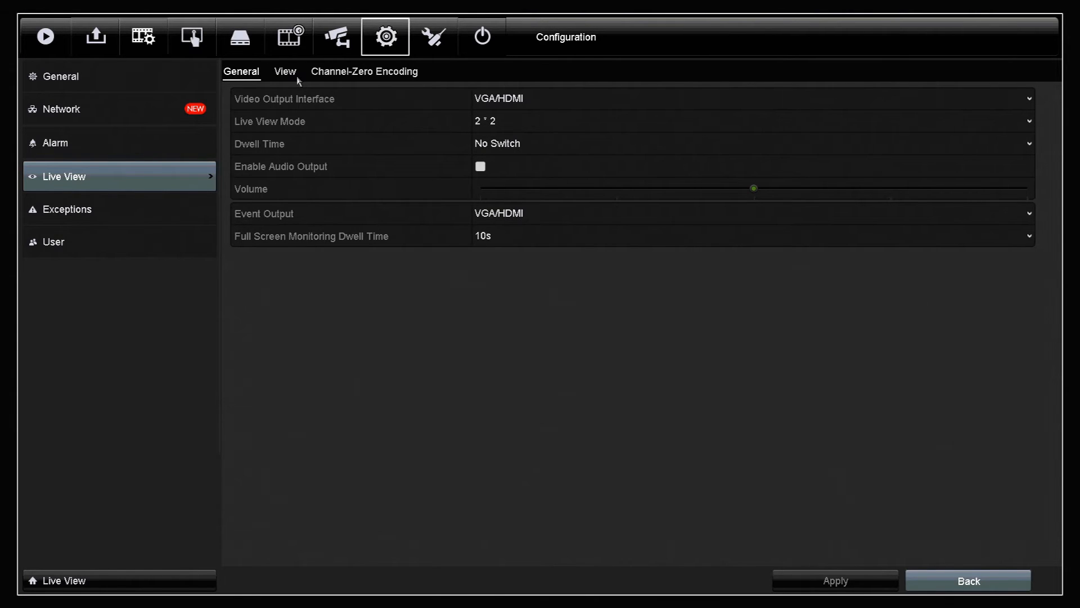
{"action": "left_click", "coordinate": [284, 71]}
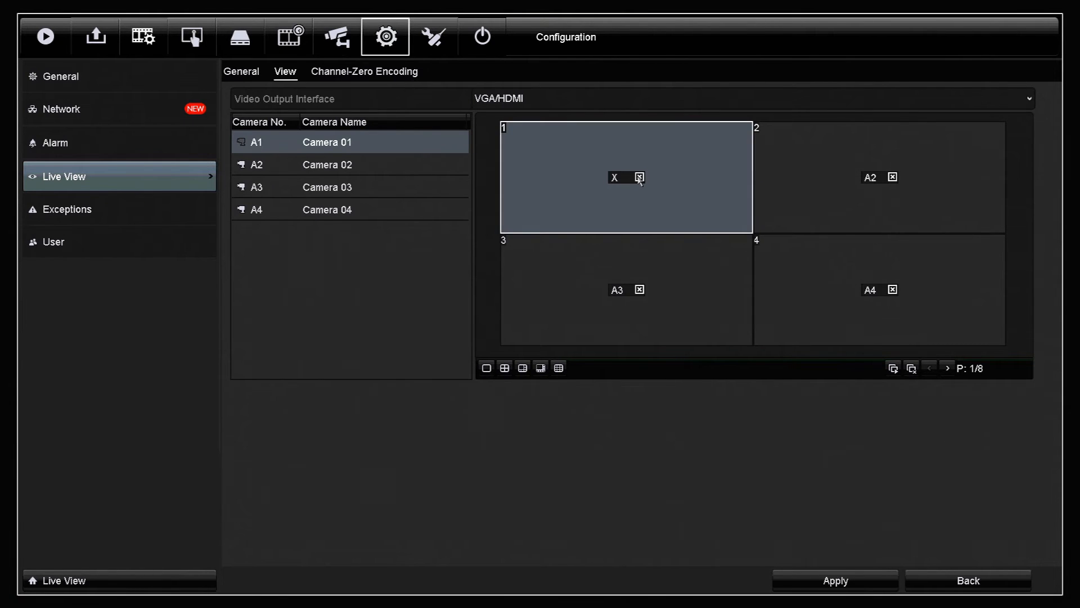
{"action": "mouse_move", "coordinate": [646, 188]}
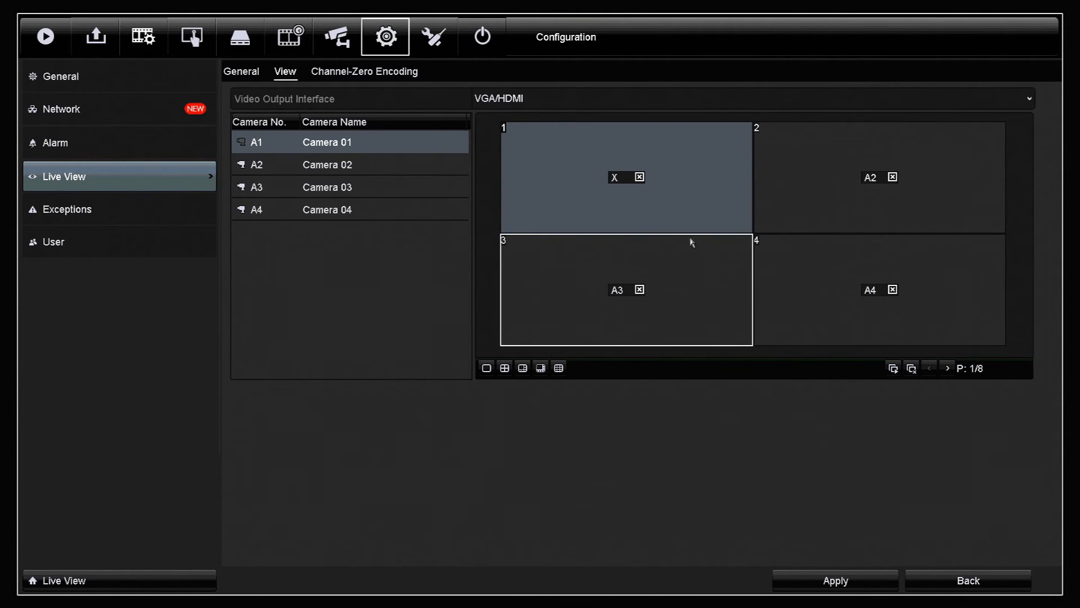
{"action": "mouse_move", "coordinate": [691, 248]}
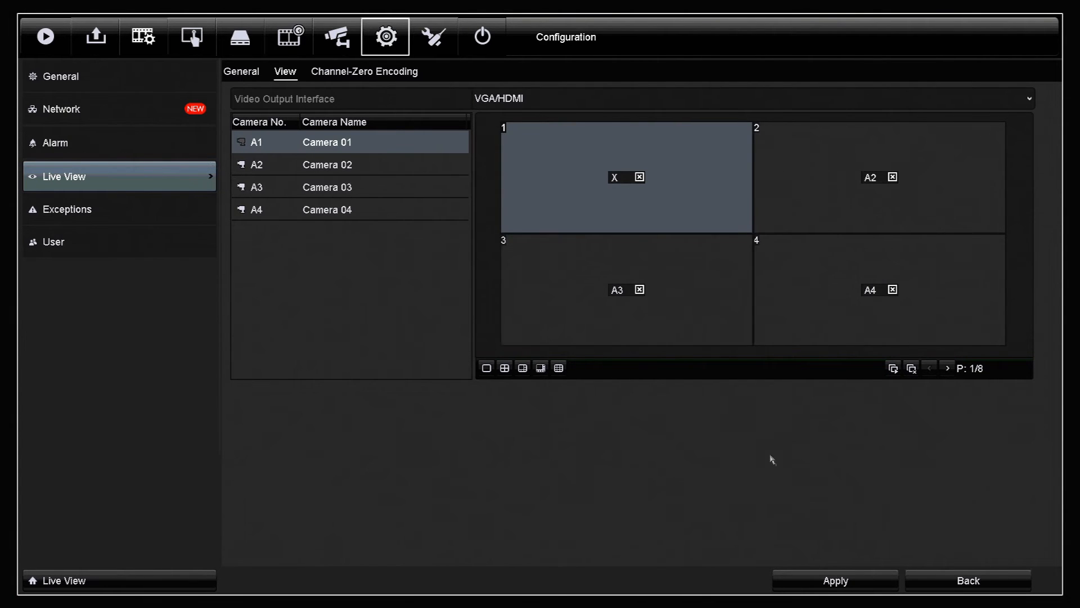
{"action": "mouse_move", "coordinate": [777, 579]}
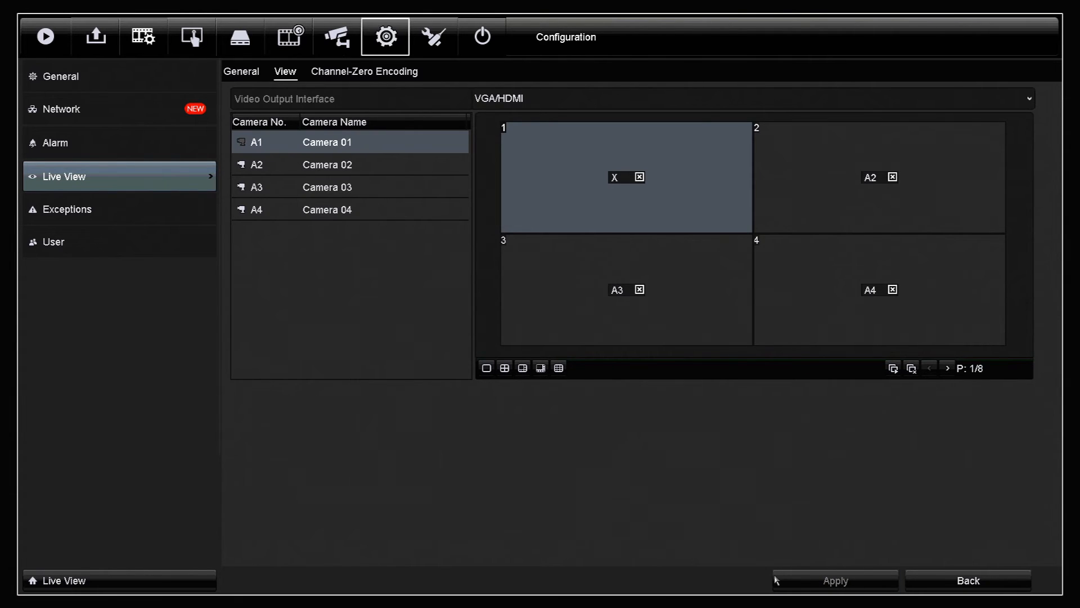
Apply the 2×2 layout with window 1 cleared of camera A1
{"action": "left_click", "coordinate": [241, 70]}
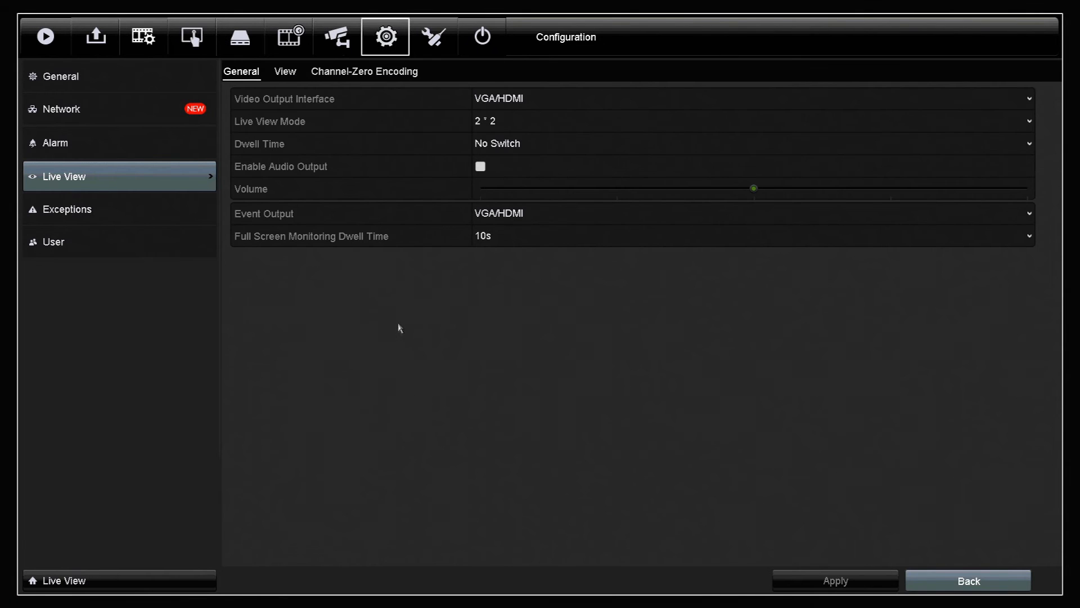
{"action": "left_click", "coordinate": [285, 71]}
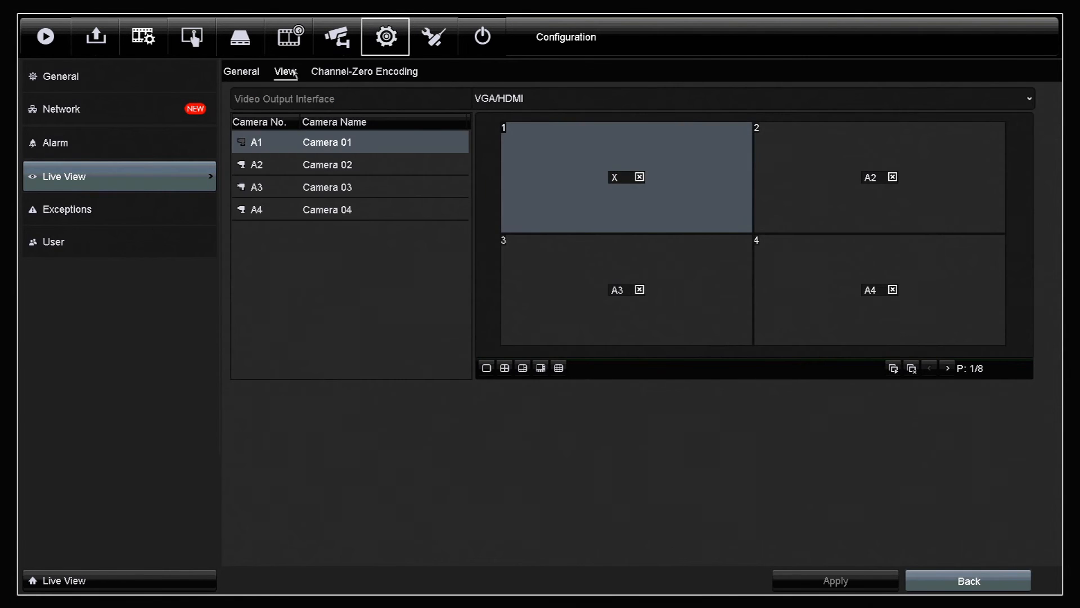
{"action": "mouse_move", "coordinate": [420, 156]}
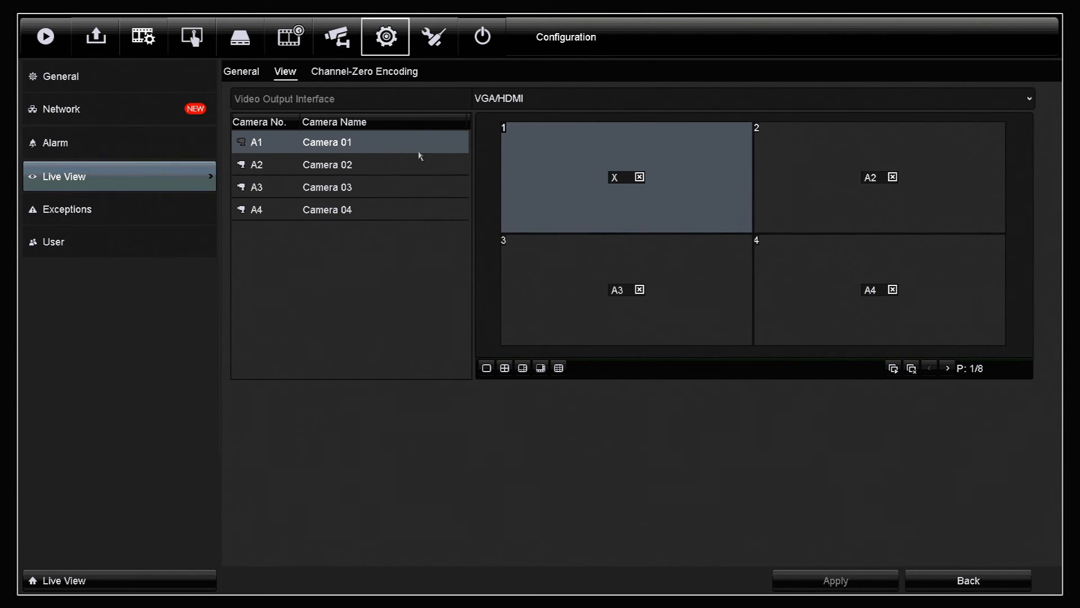
{"action": "mouse_move", "coordinate": [445, 162]}
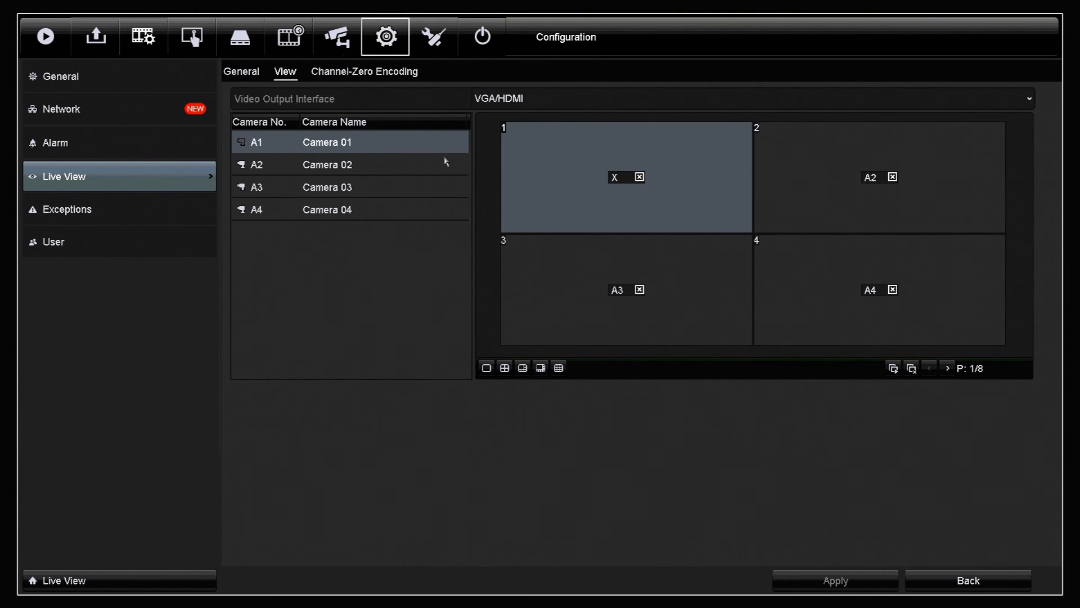
Reassign Camera 01 (A1) to window 1 and return to live view
{"action": "left_click", "coordinate": [327, 141]}
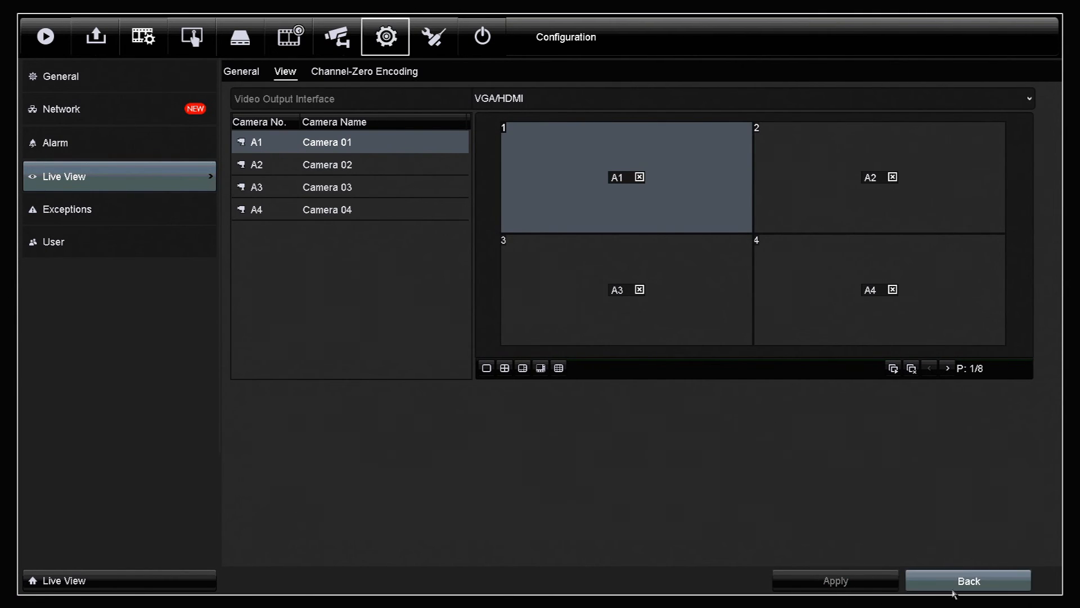
{"action": "left_click", "coordinate": [967, 580]}
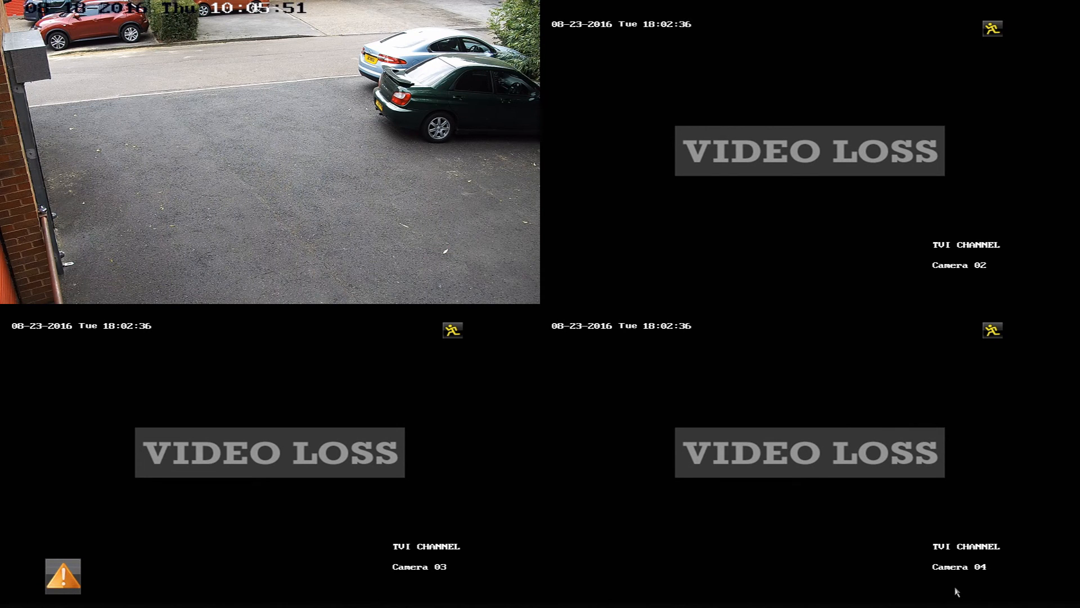